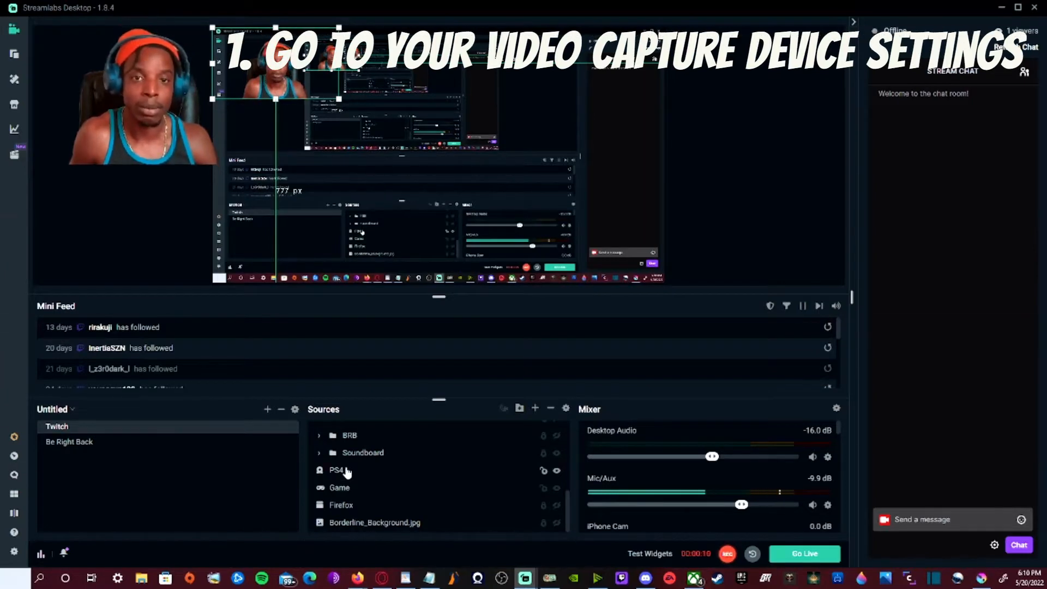
- Open the PS4 capture source's properties and keep MiraBox Capture as its device
double_click(337, 470)
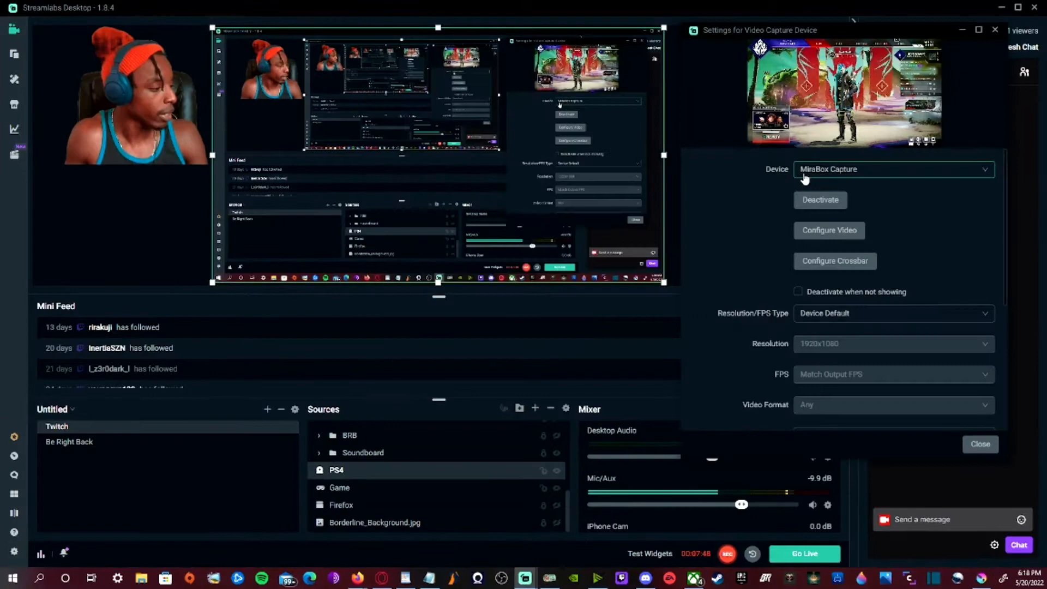
click(893, 169)
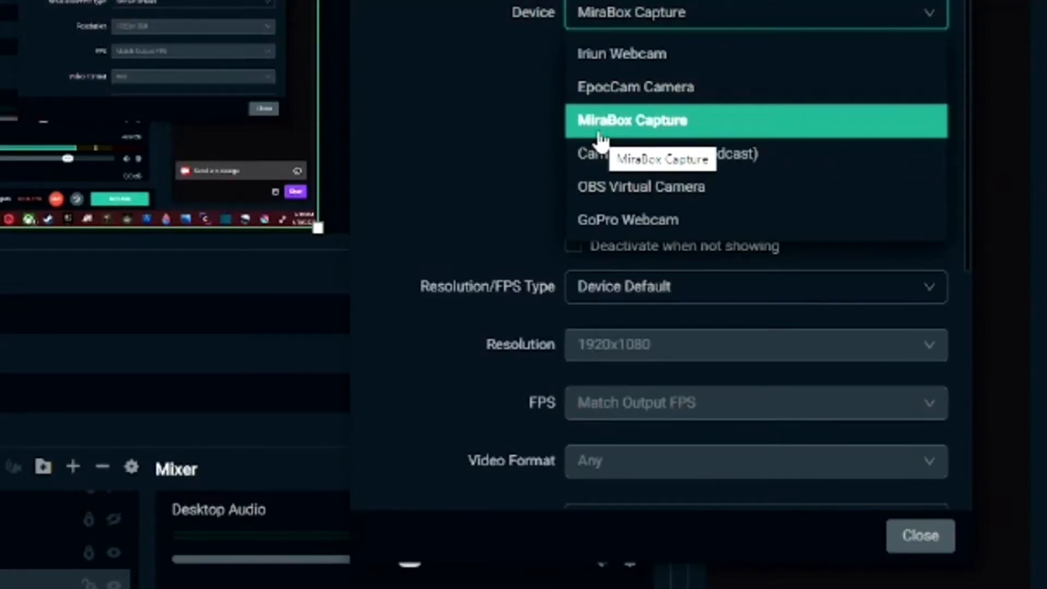
click(629, 121)
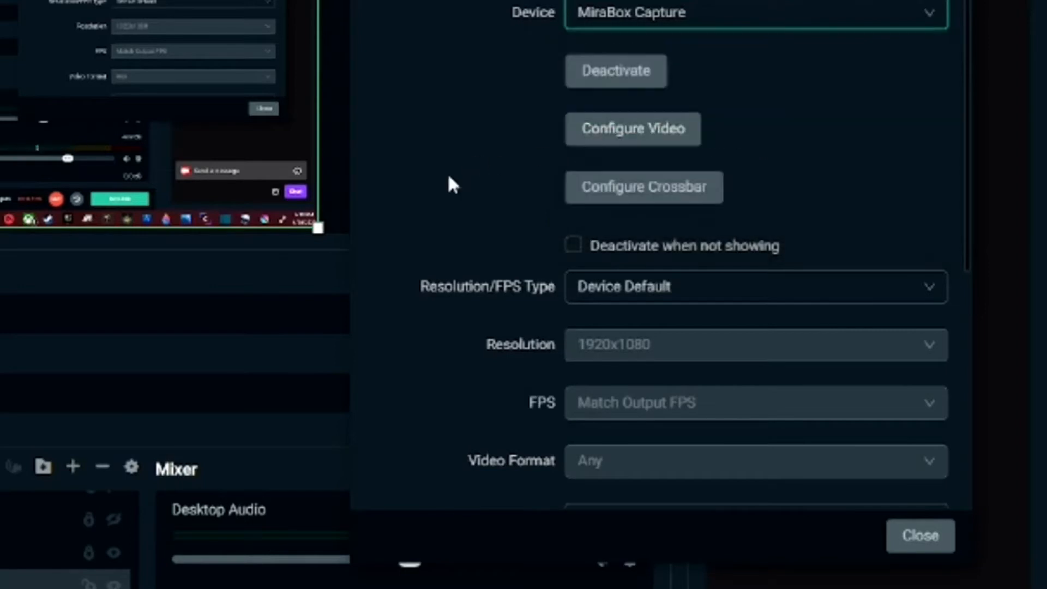
- Set Audio Output Mode to Output desktop audio (DirectSound)
scroll(down, 3)
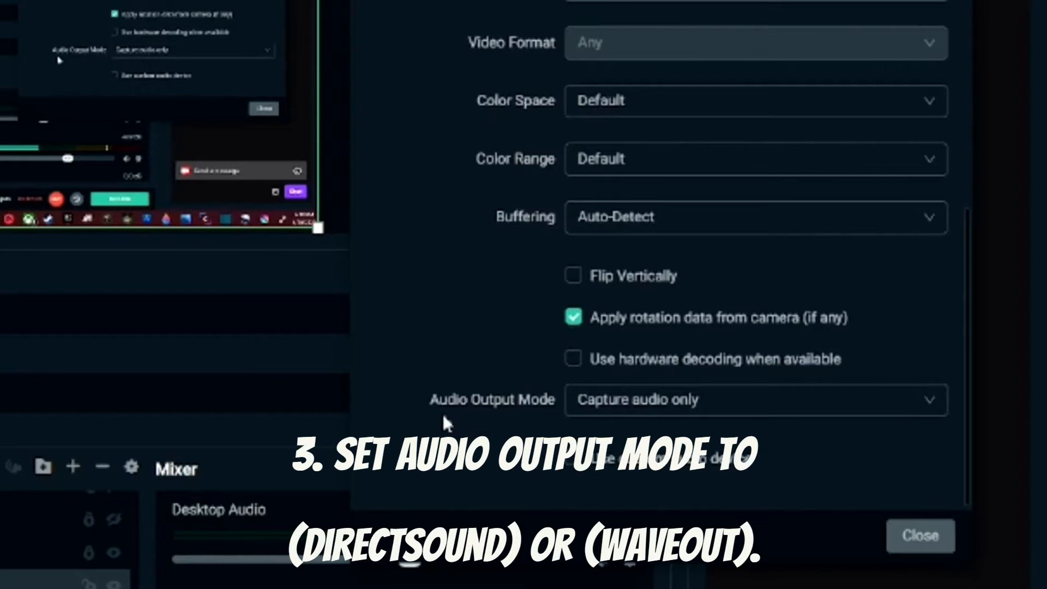
mouse_move(563, 426)
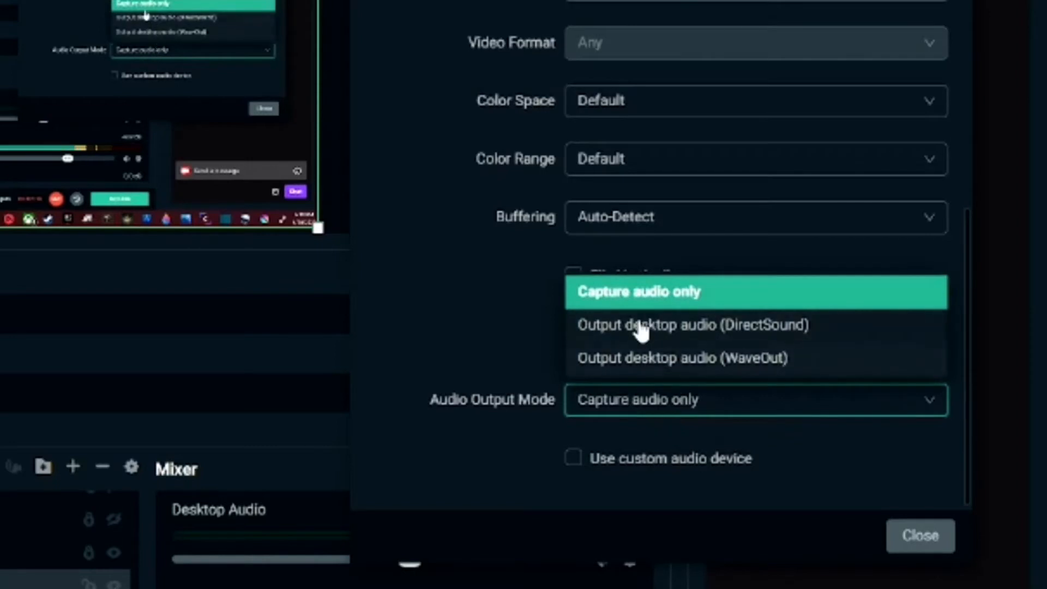
mouse_move(698, 337)
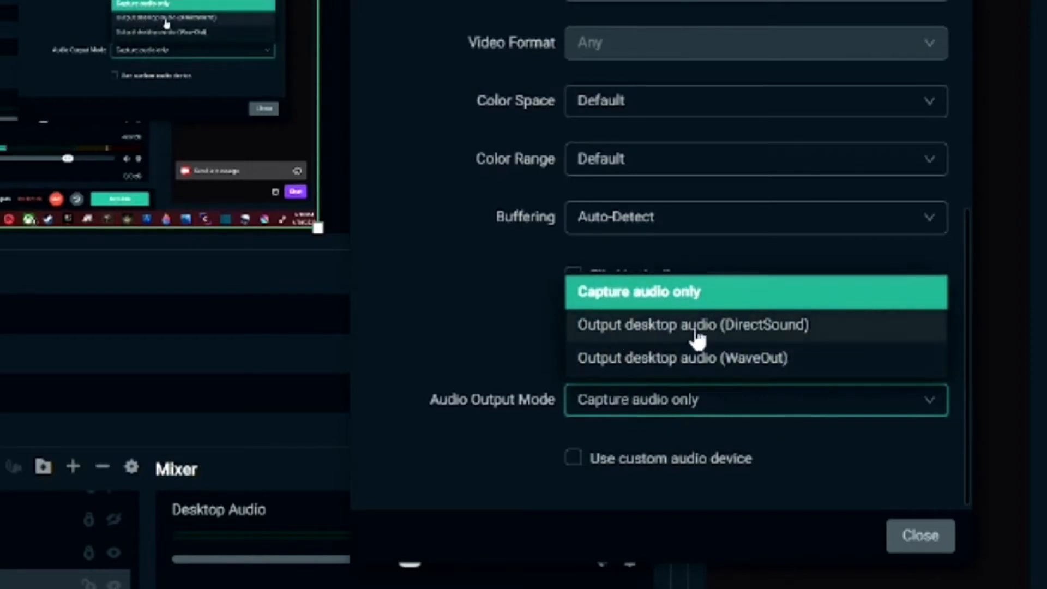
mouse_move(761, 344)
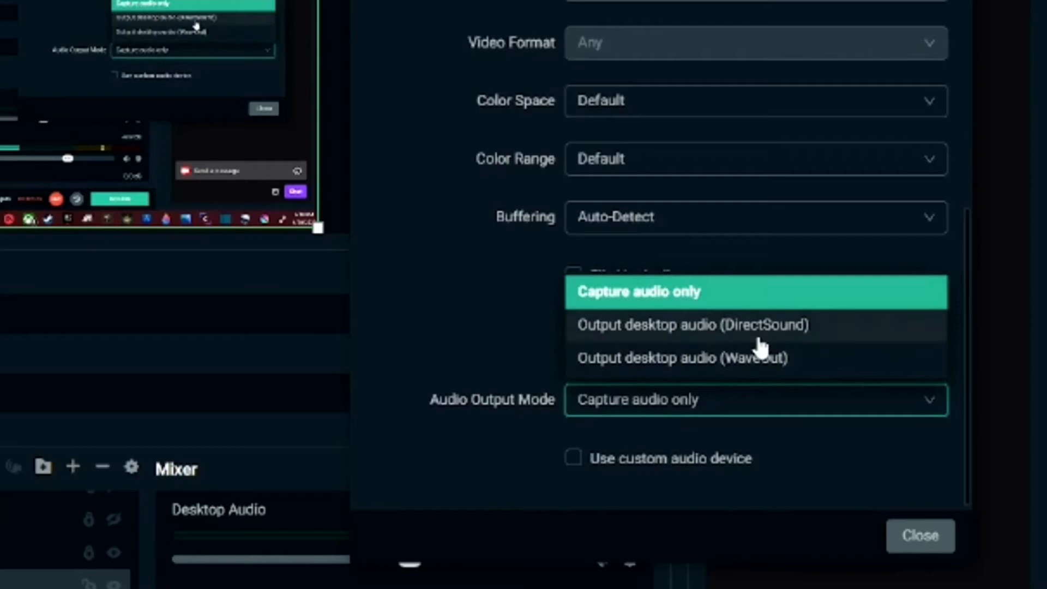
mouse_move(771, 374)
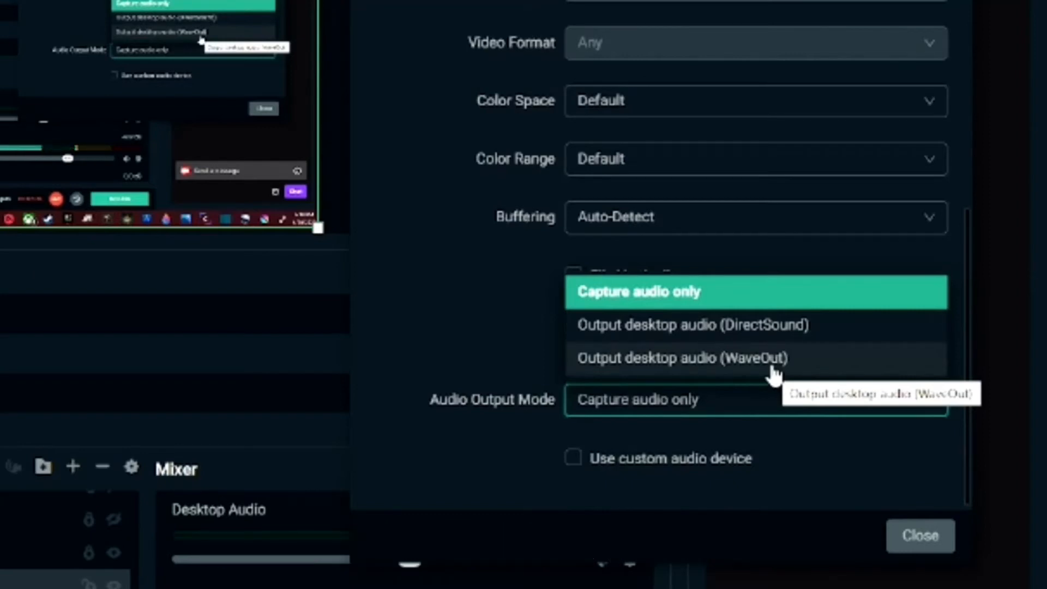
click(695, 325)
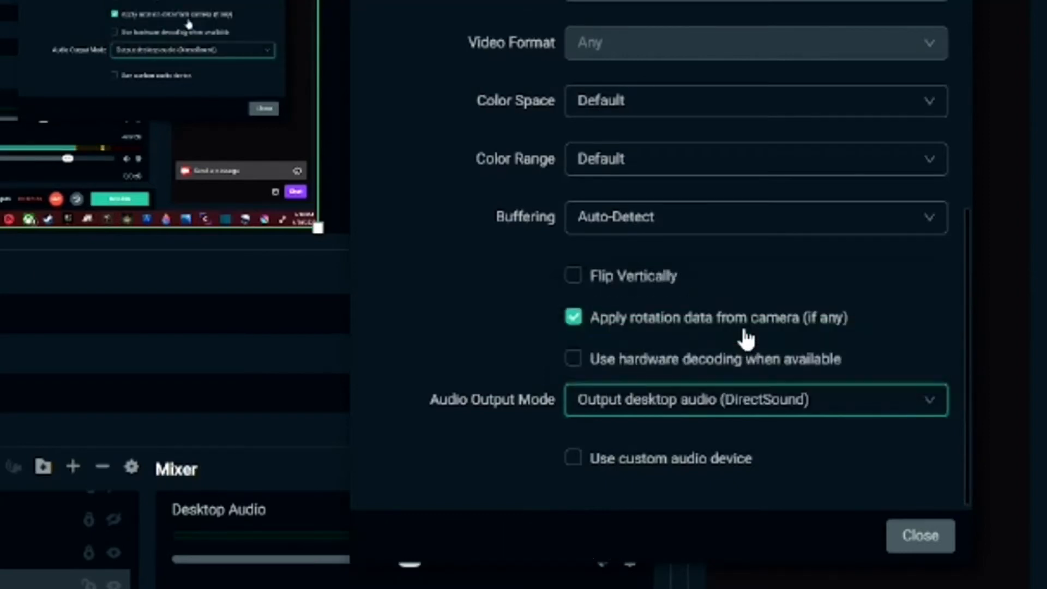
mouse_move(499, 411)
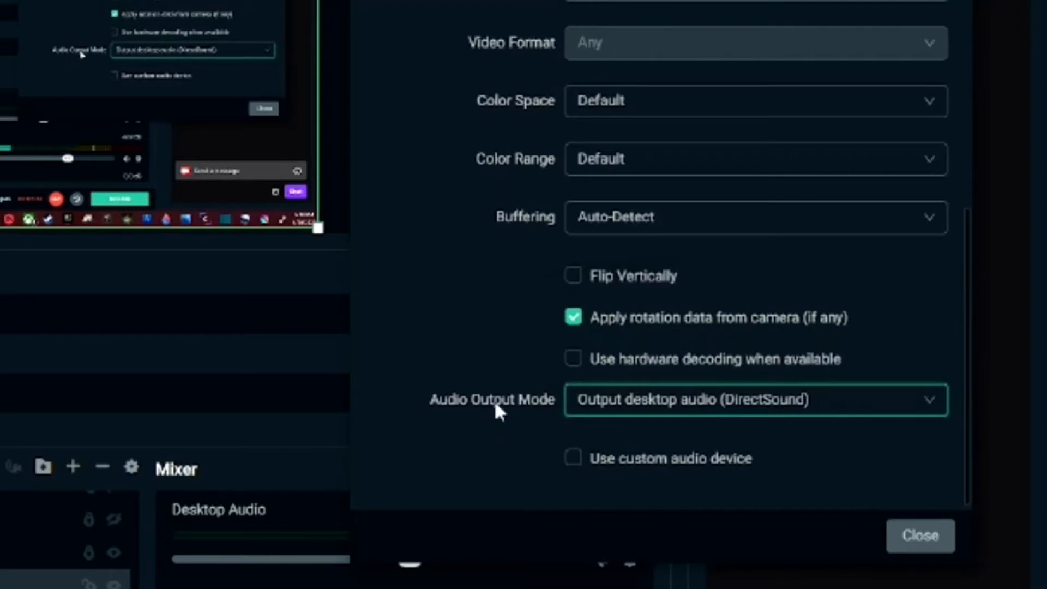
mouse_move(582, 485)
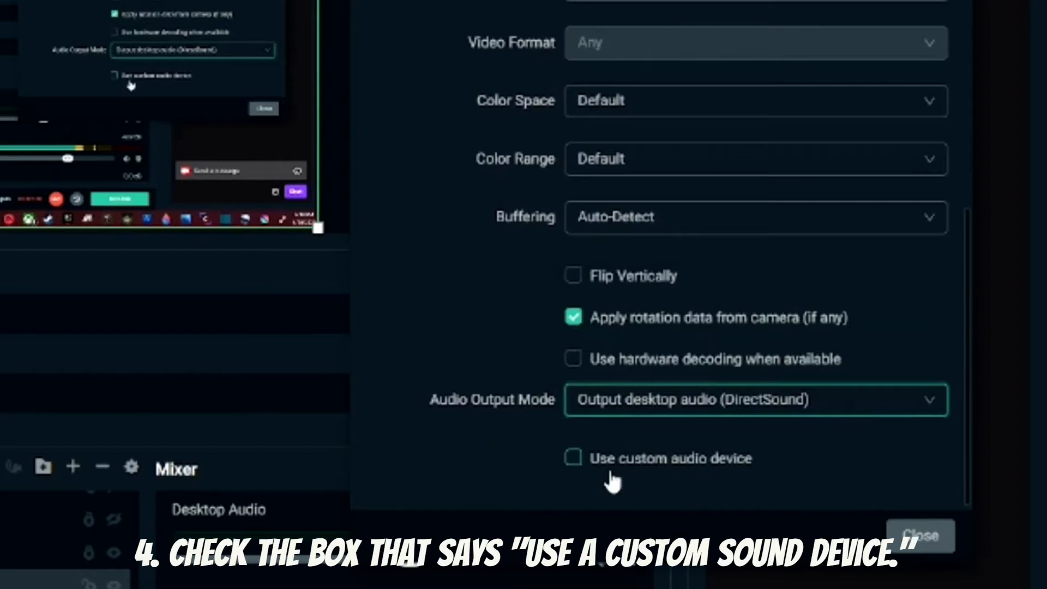
mouse_move(594, 471)
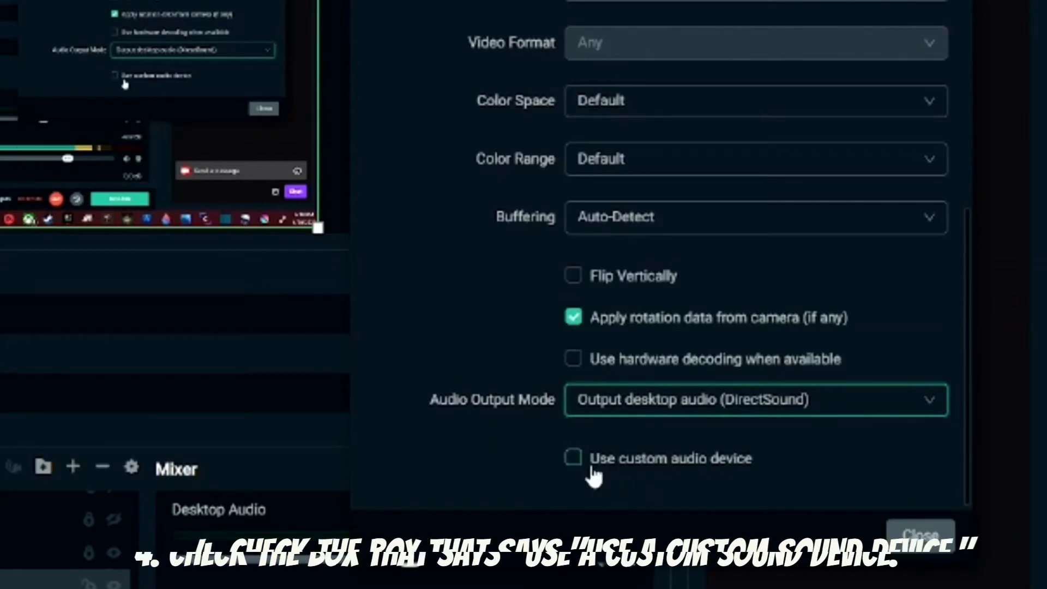
- Enable Use custom audio device and choose Digital Audio Interface (MiraBox Capture)
click(572, 457)
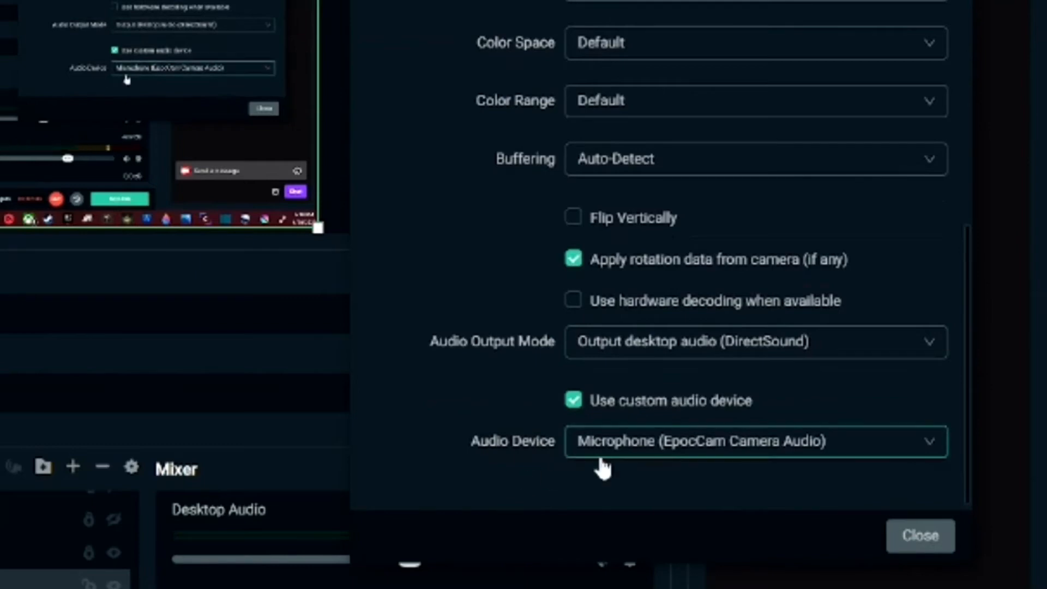
click(755, 440)
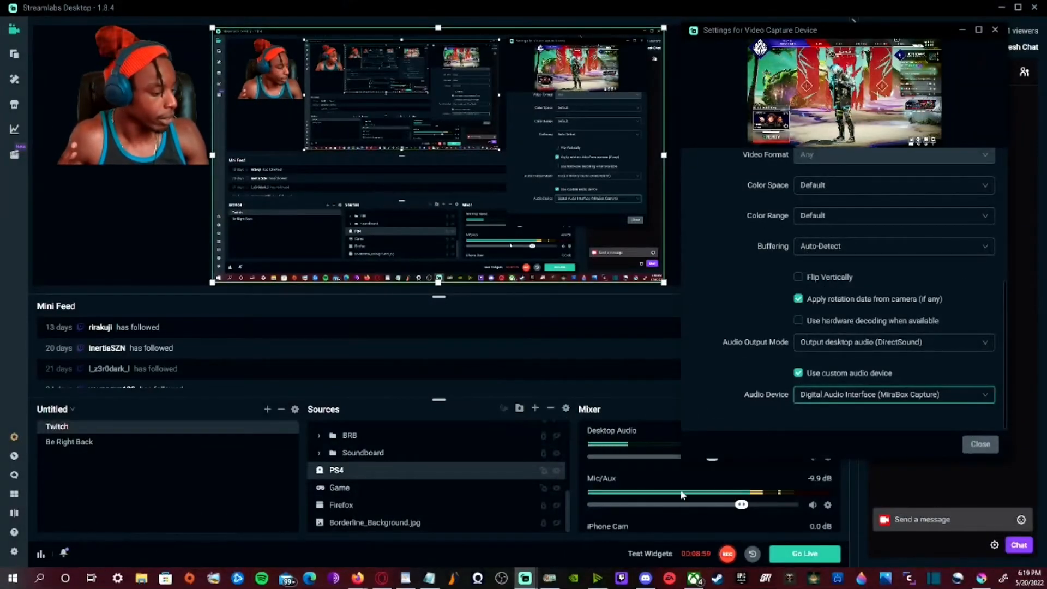
- Close the source properties and raise Desktop Audio in the mixer from -16 dB to about -5 dB
click(979, 444)
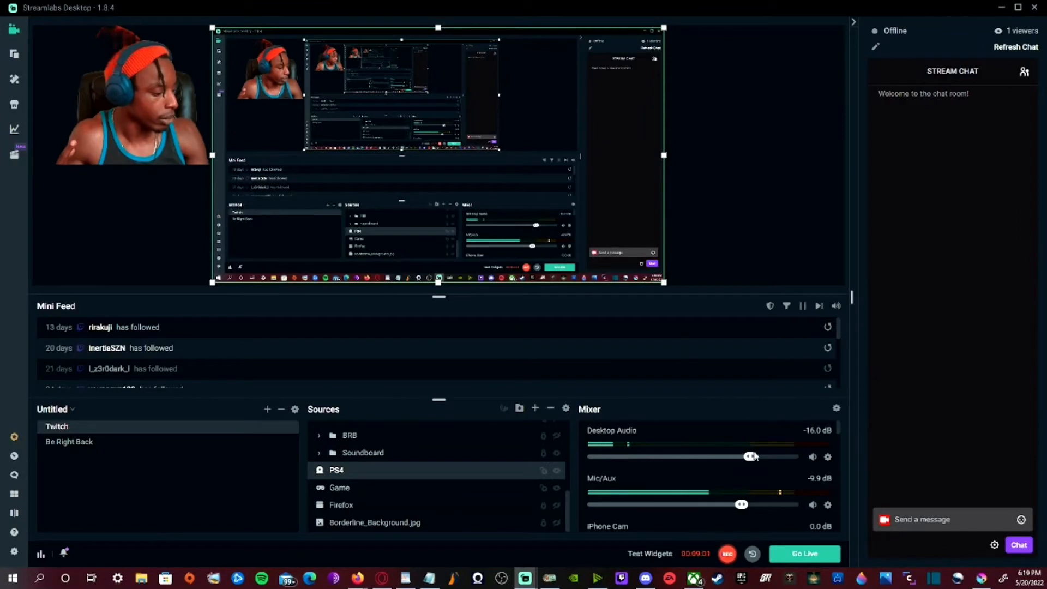
drag(750, 457, 768, 457)
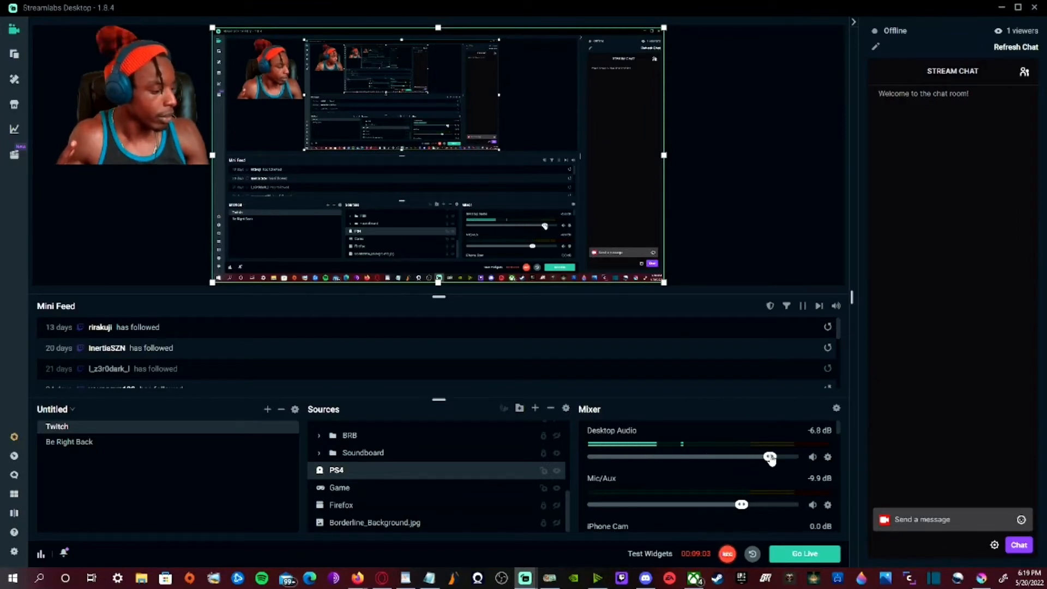
drag(770, 457, 770, 457)
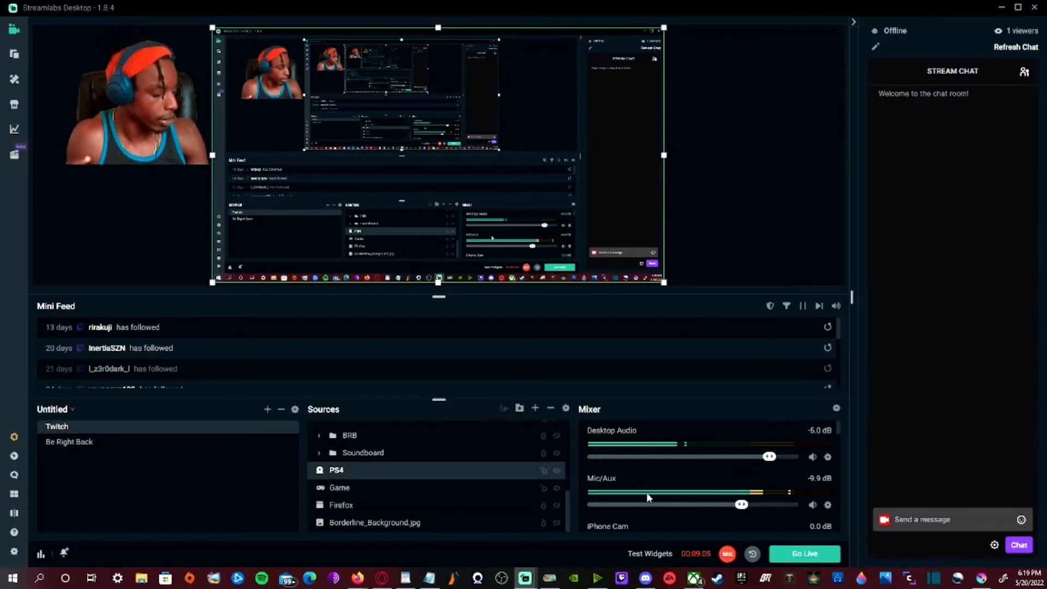